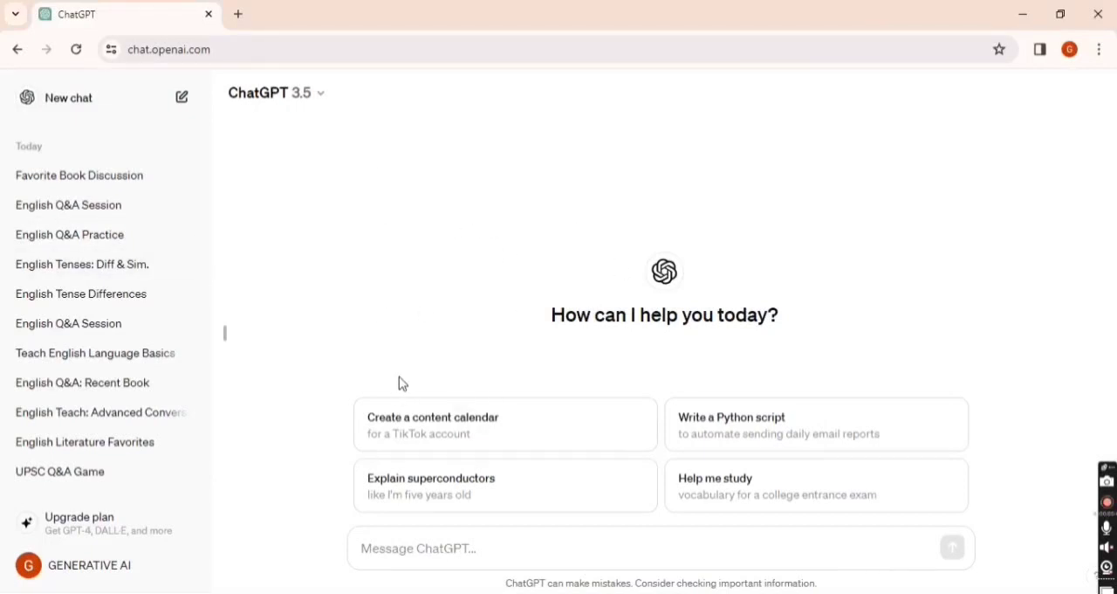
mouse_move(454, 257)
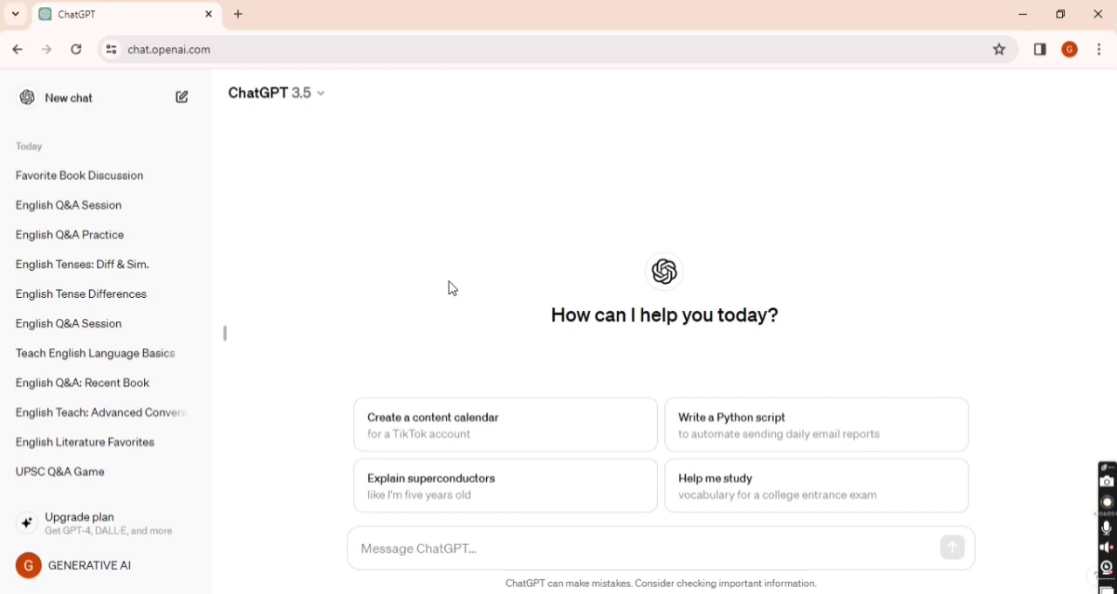
mouse_move(443, 285)
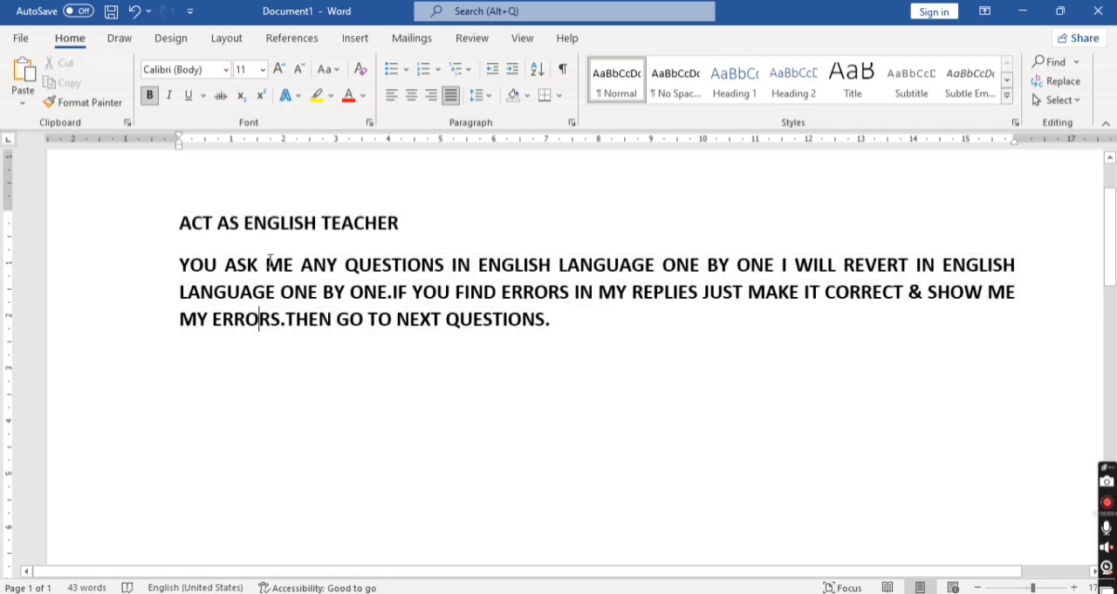
mouse_move(775, 255)
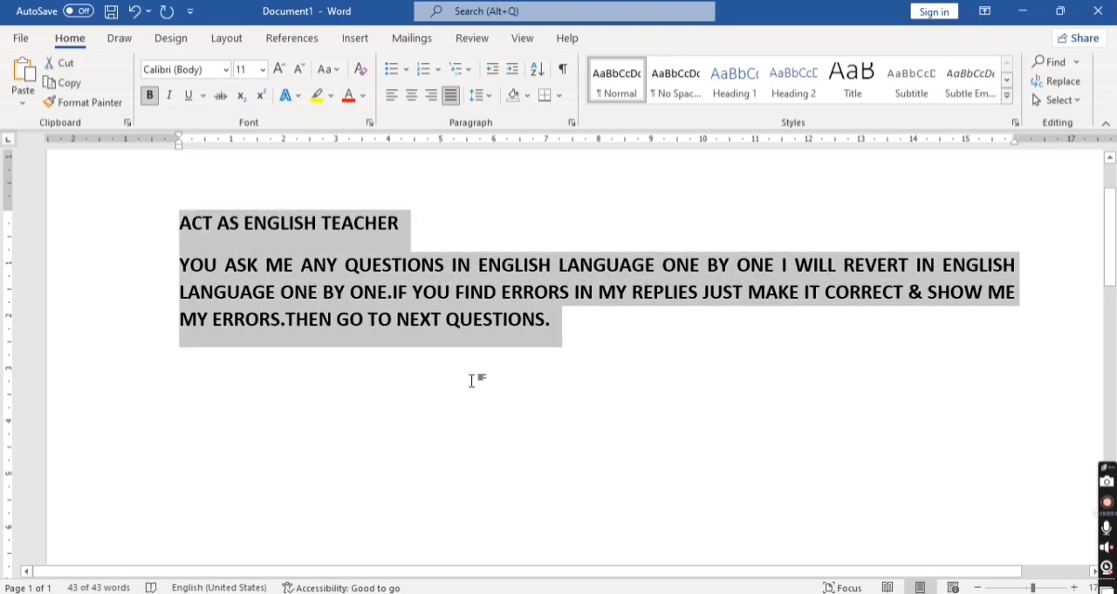
Copy the full English-teacher prompt from the Word document for reuse in the chat
left_click(322, 318)
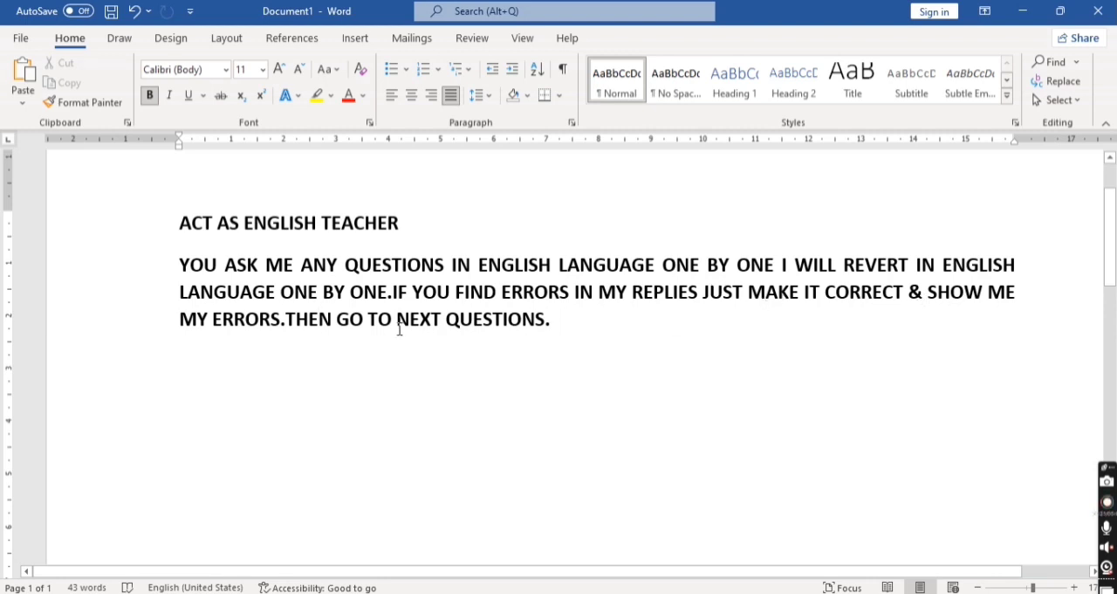
mouse_move(433, 326)
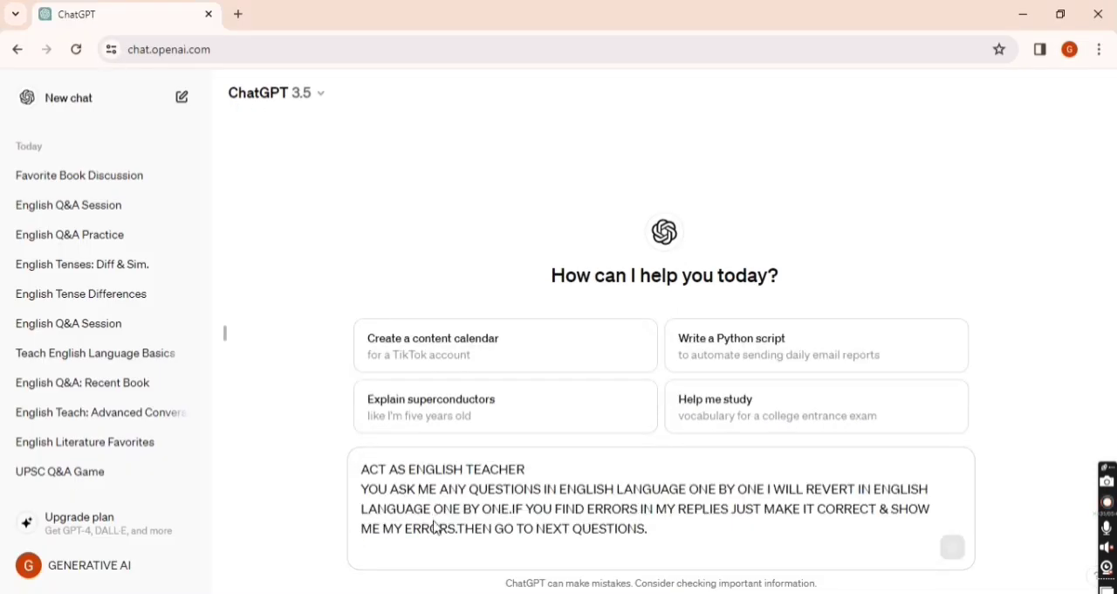
Send the pasted English-teacher prompt, then answer 'I do not read books' for correction
left_click(952, 545)
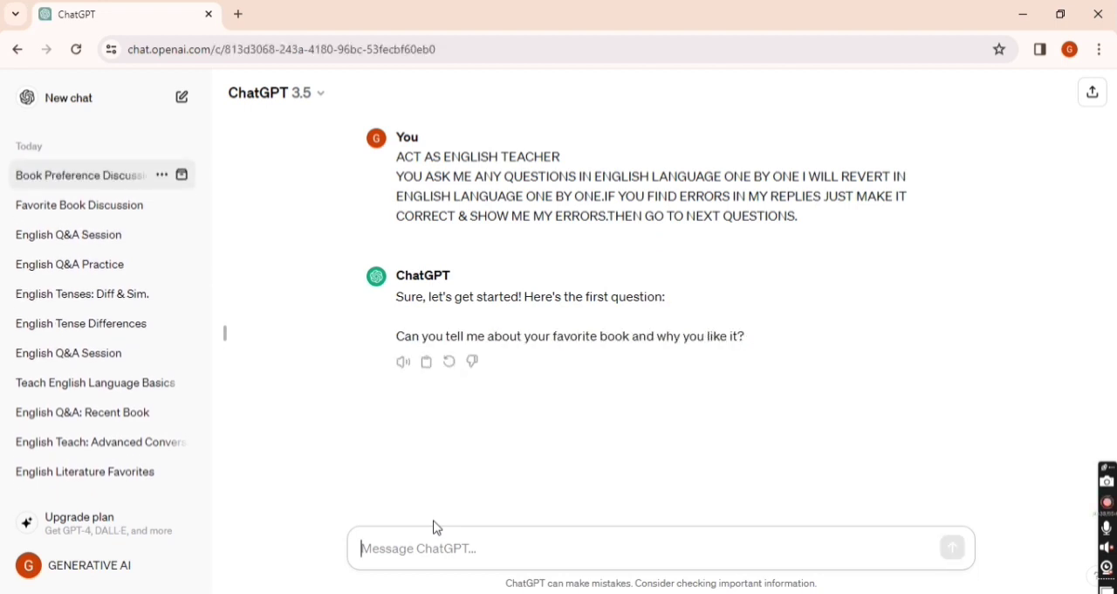
type("i do not read")
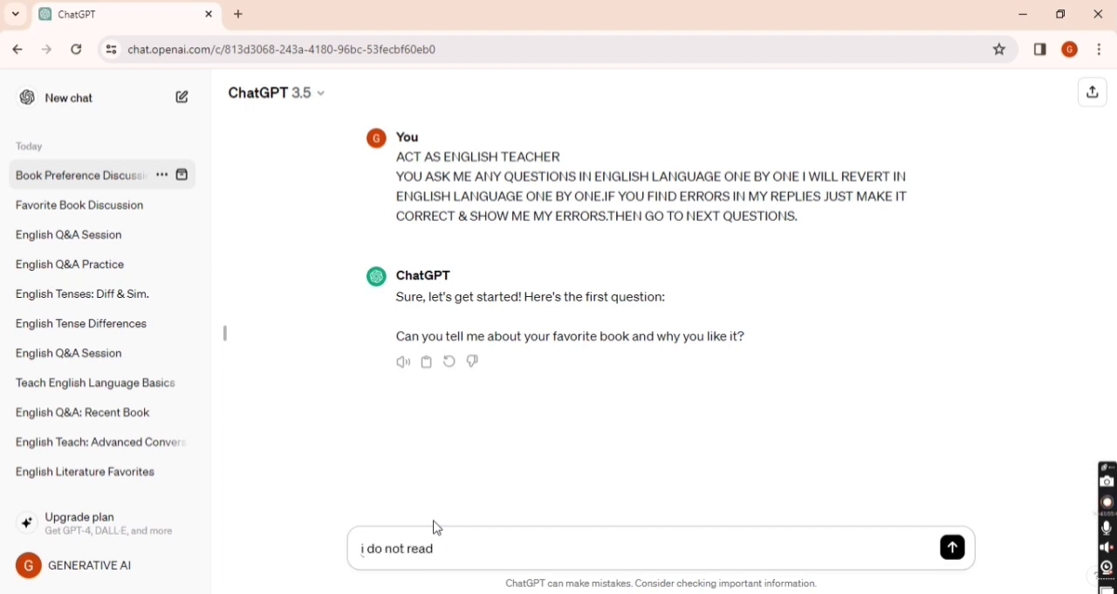
type("books")
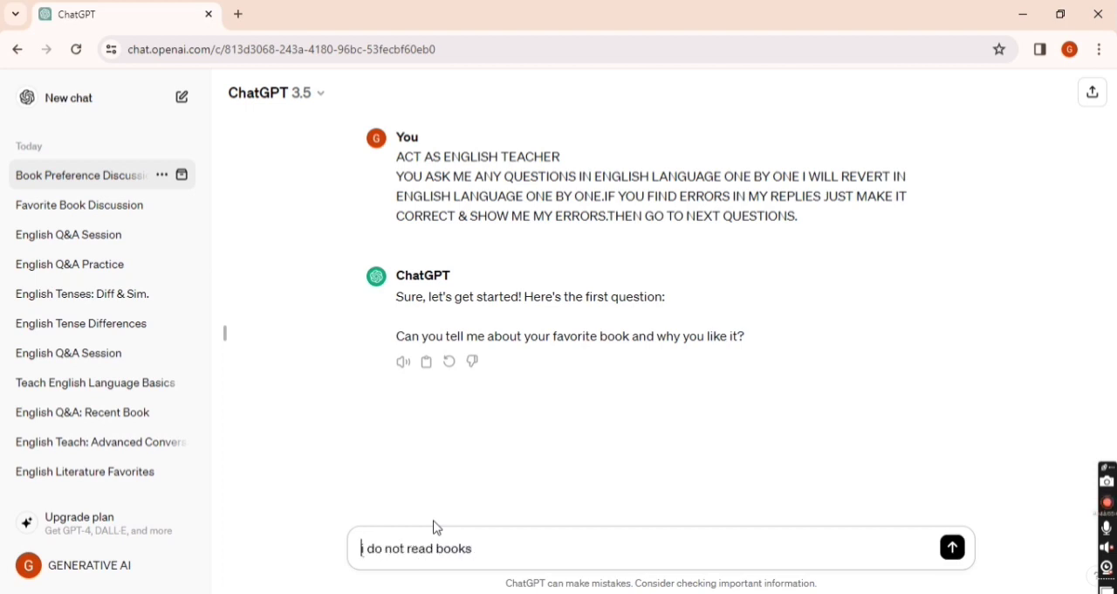
left_click(951, 547)
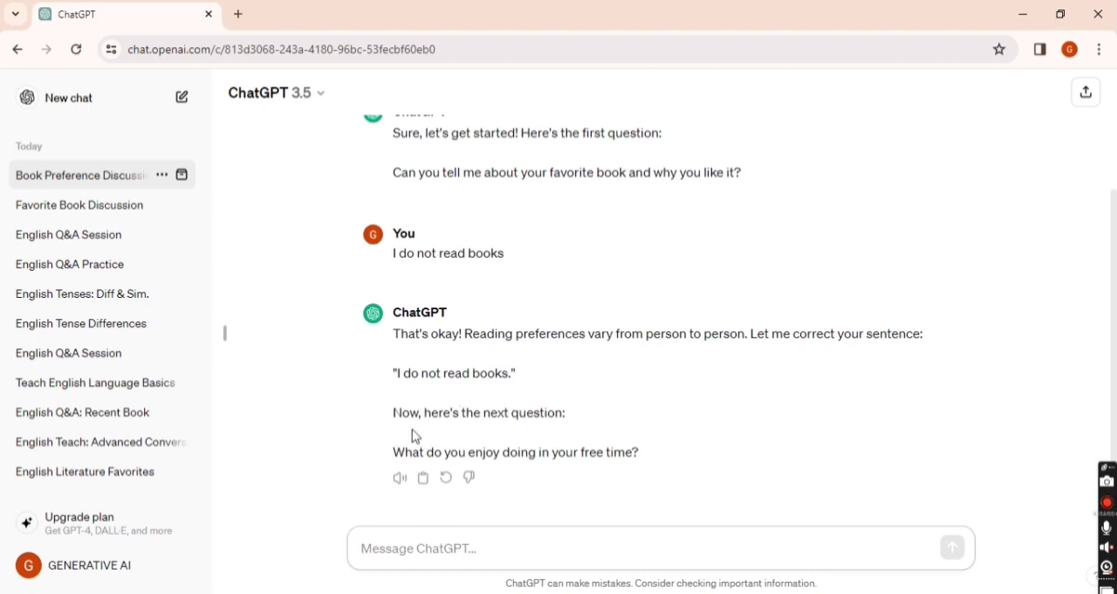
mouse_move(569, 470)
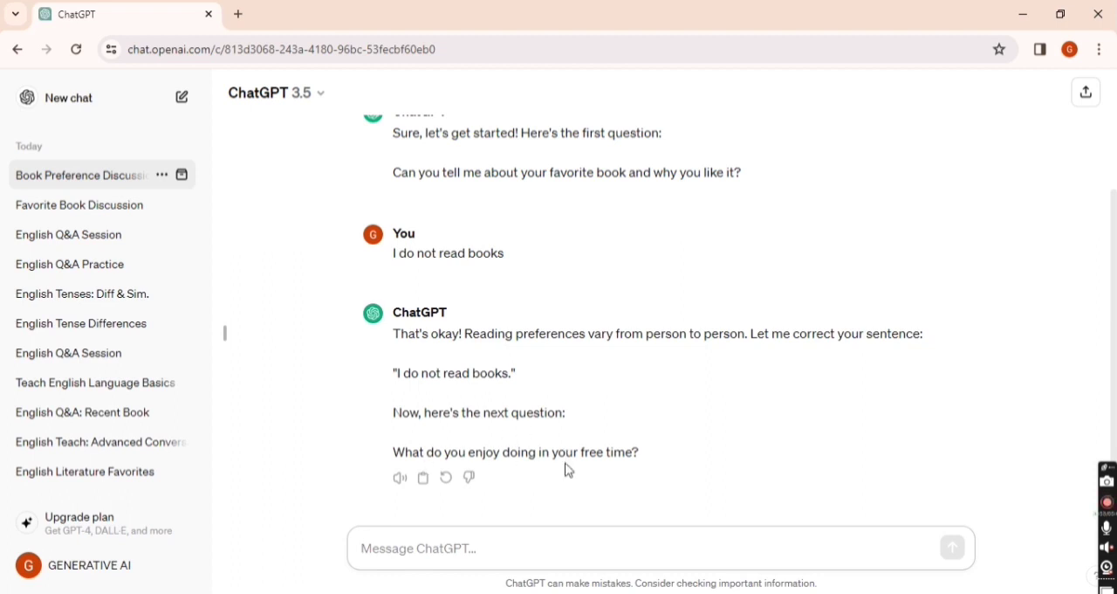
left_click(438, 548)
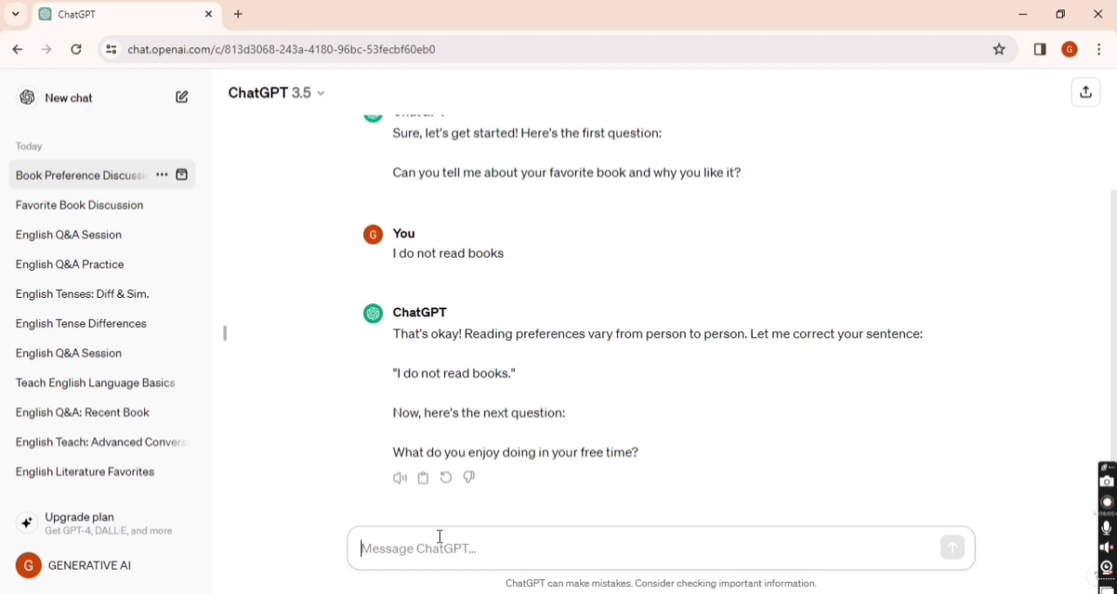
Answer the TV-show question with 'I watches News' and send it for correction
type("watc")
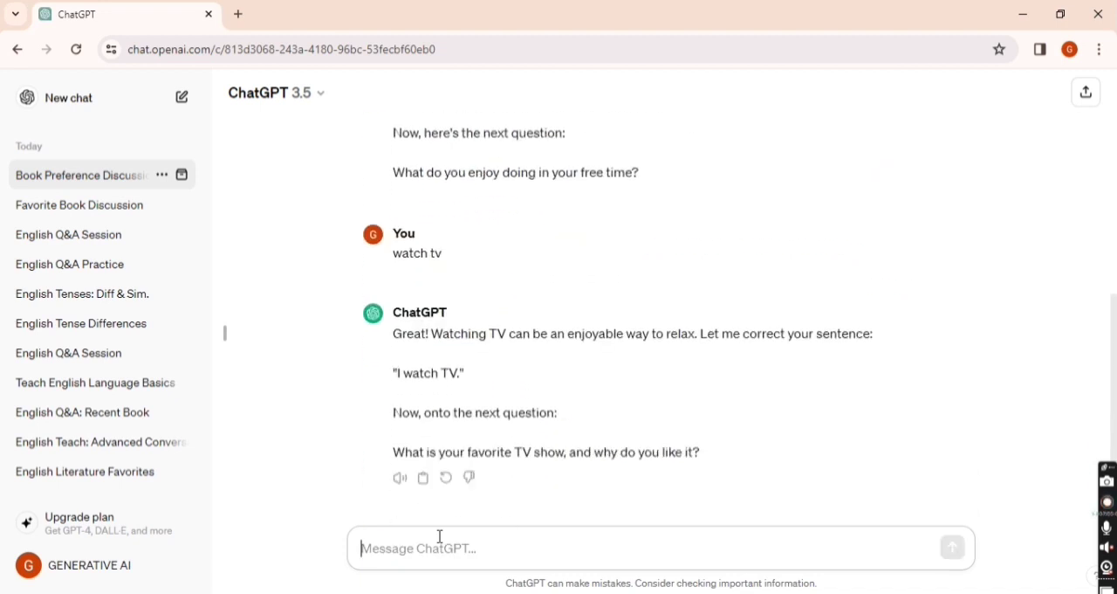
mouse_move(550, 323)
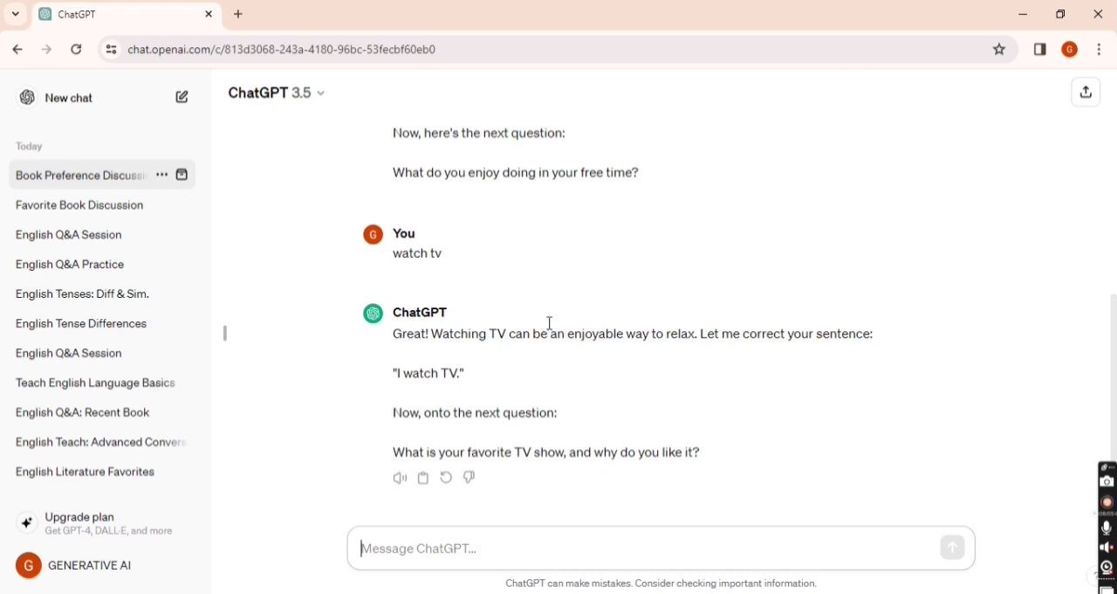
mouse_move(419, 415)
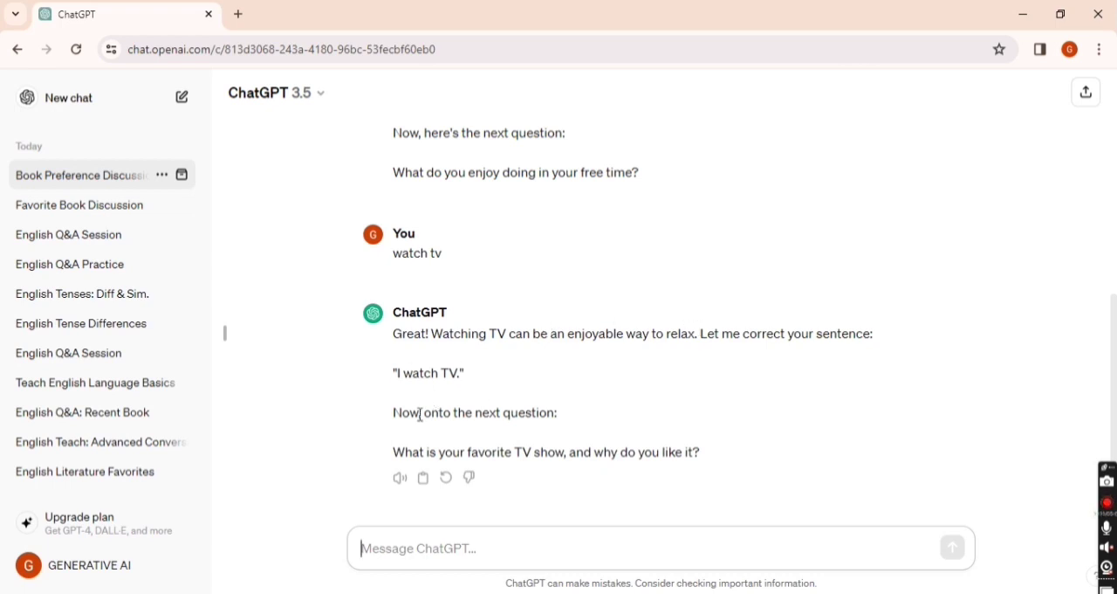
mouse_move(658, 460)
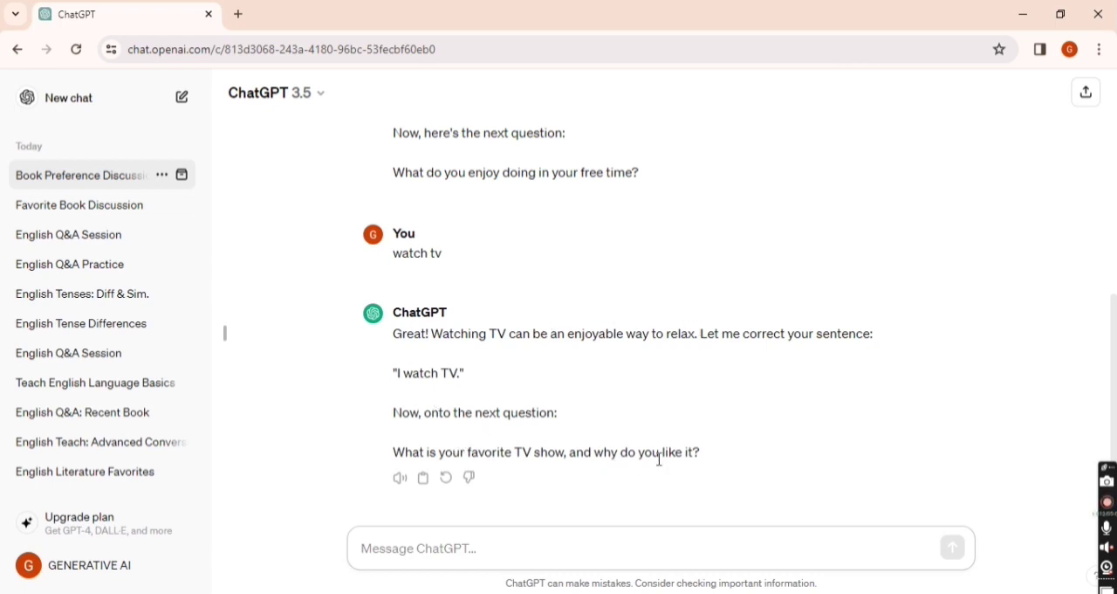
mouse_move(636, 507)
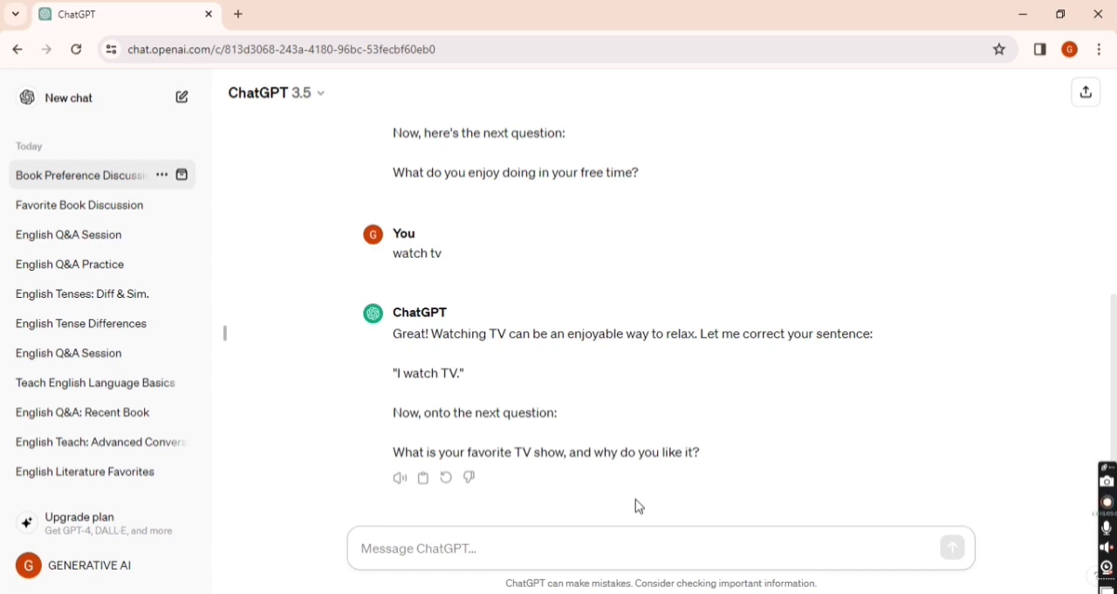
type("I watches")
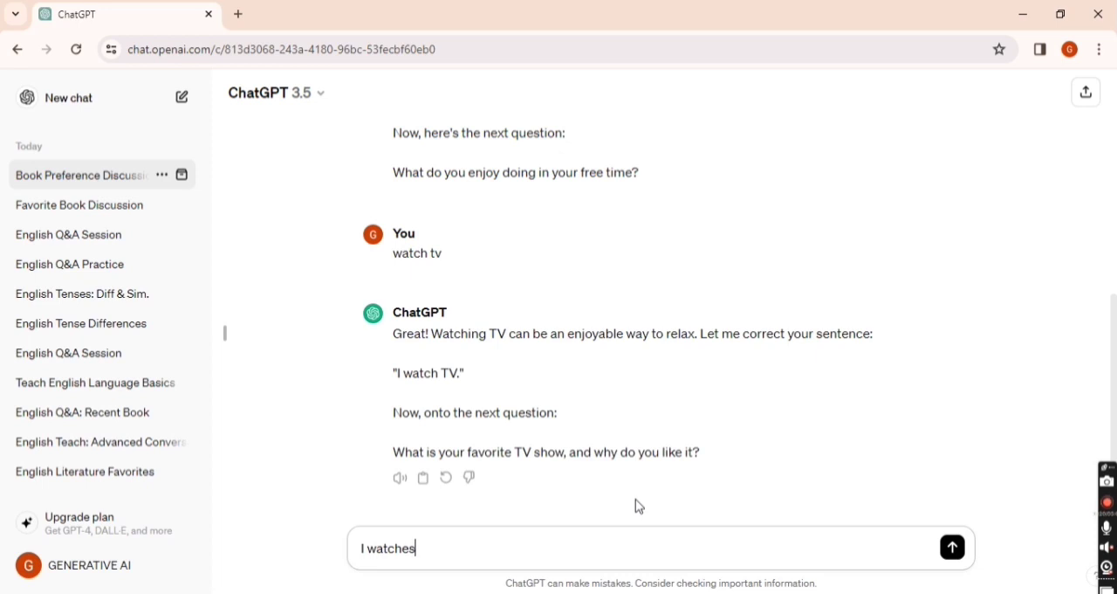
type("N")
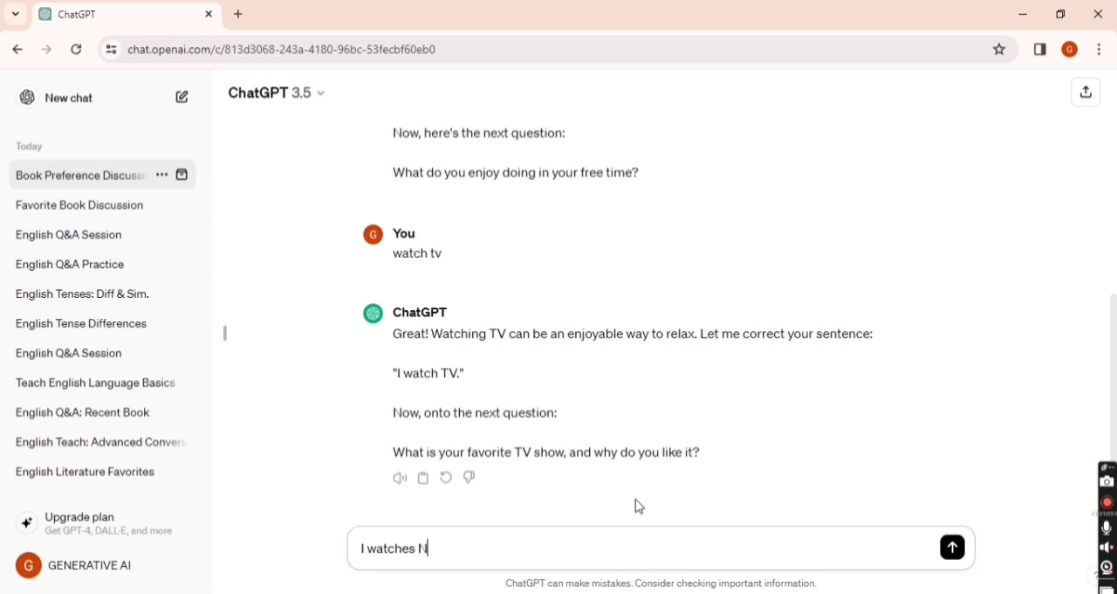
type("ew")
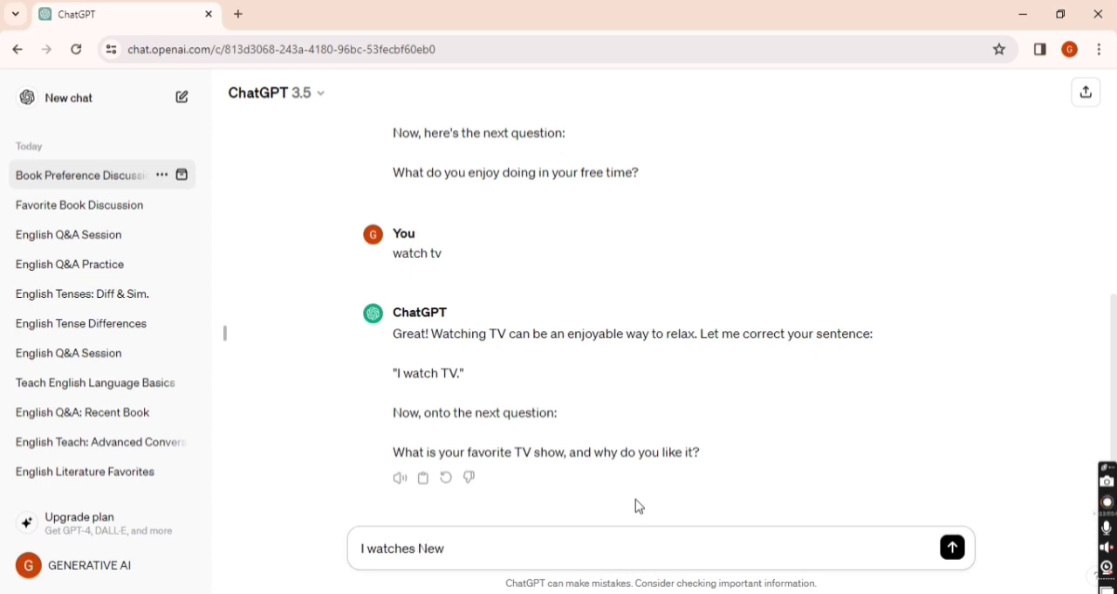
left_click(951, 548)
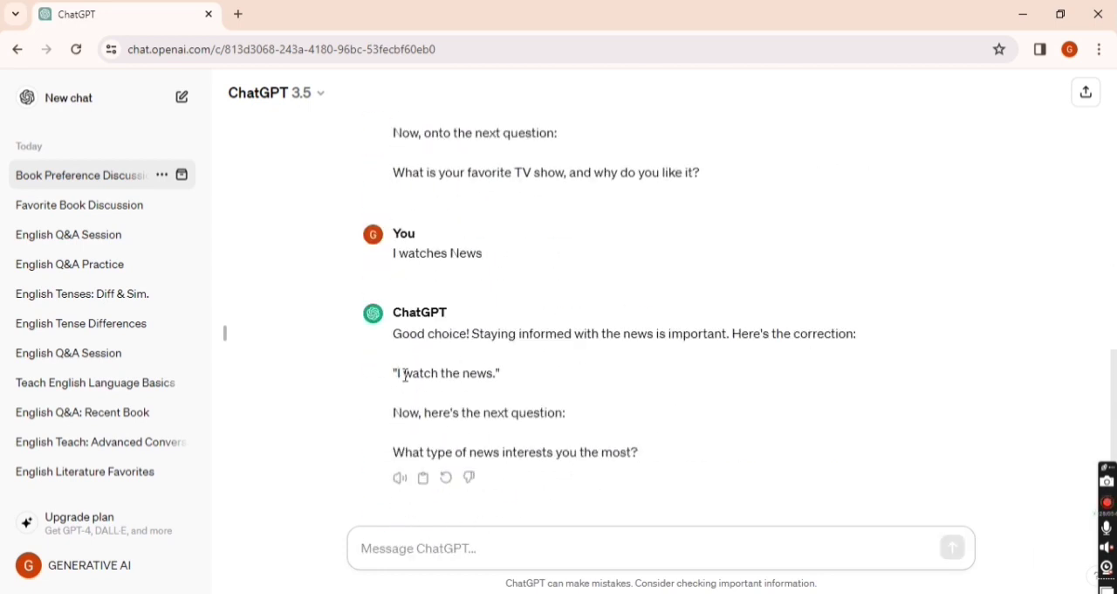
mouse_move(513, 390)
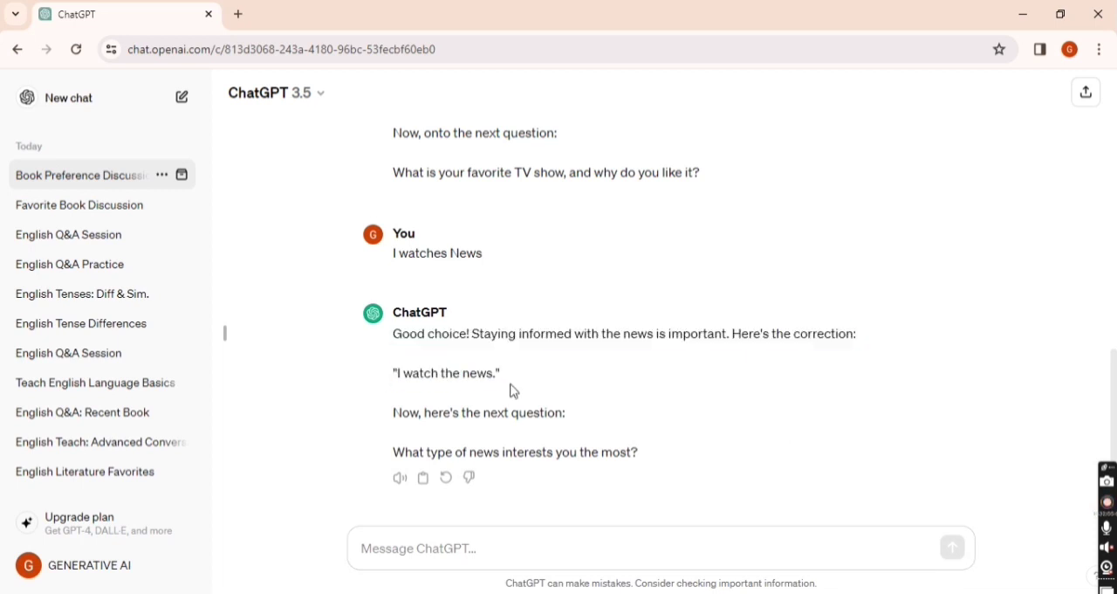
mouse_move(563, 473)
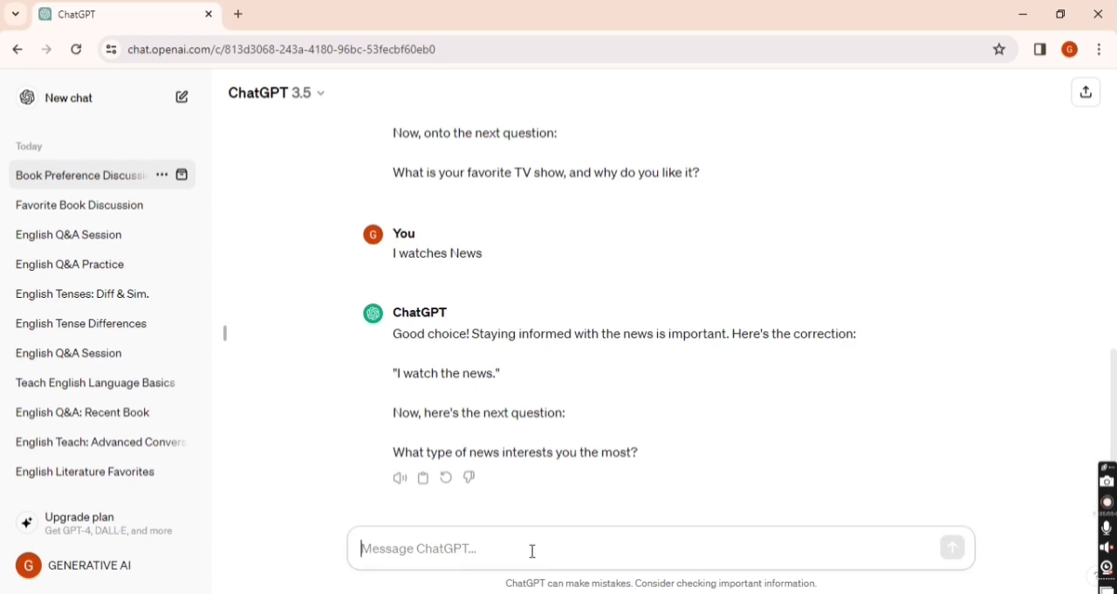
Write the Indian-politics news answer, fixing the mistyped 'play', and send it for correction
type("P")
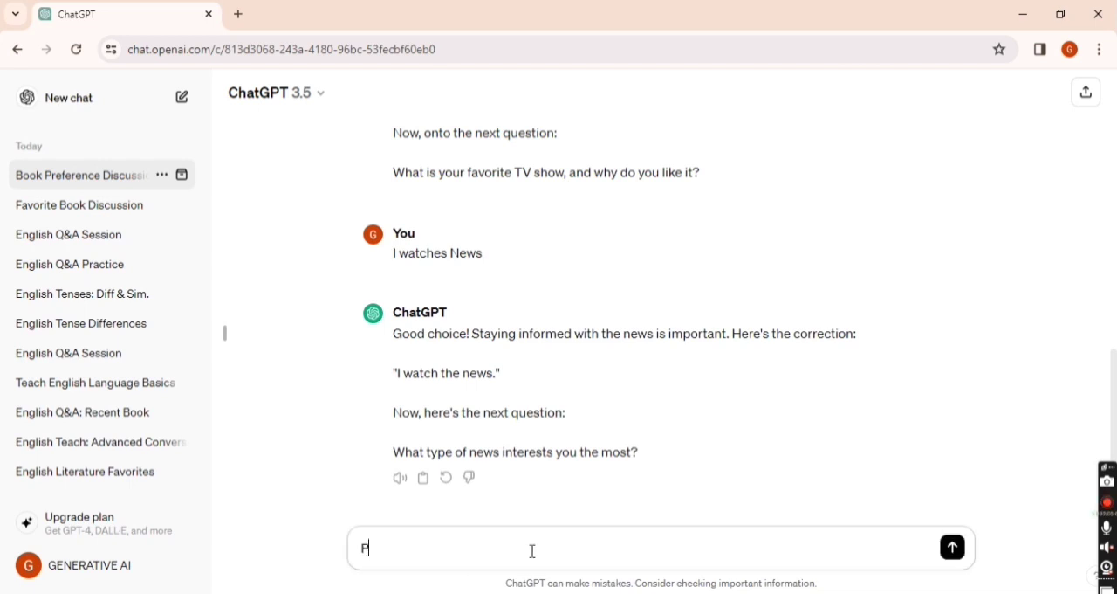
type("olitics")
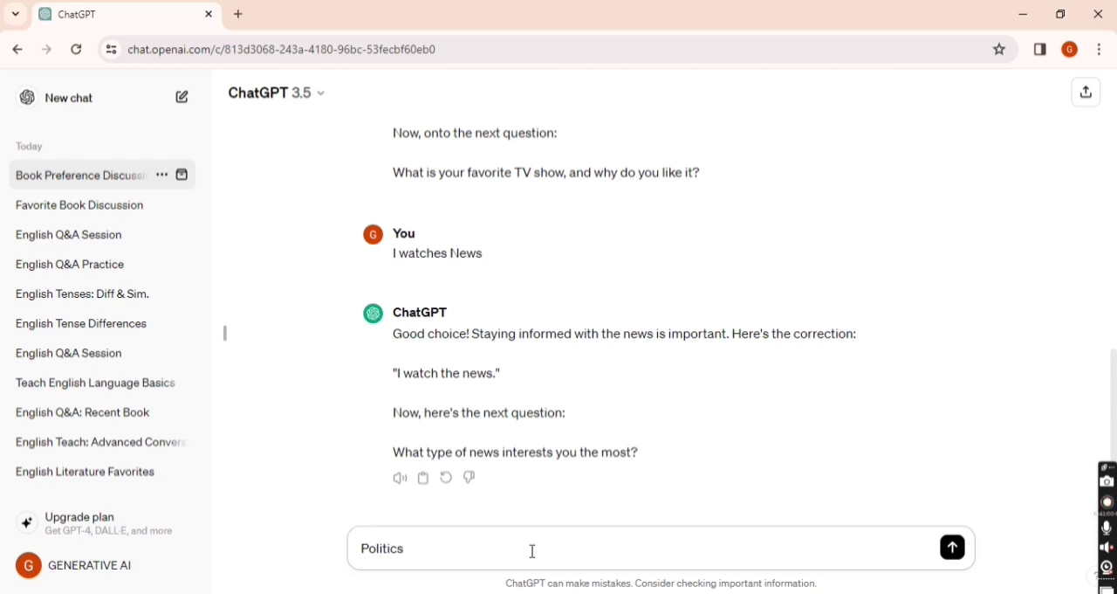
type(",I am from Indi")
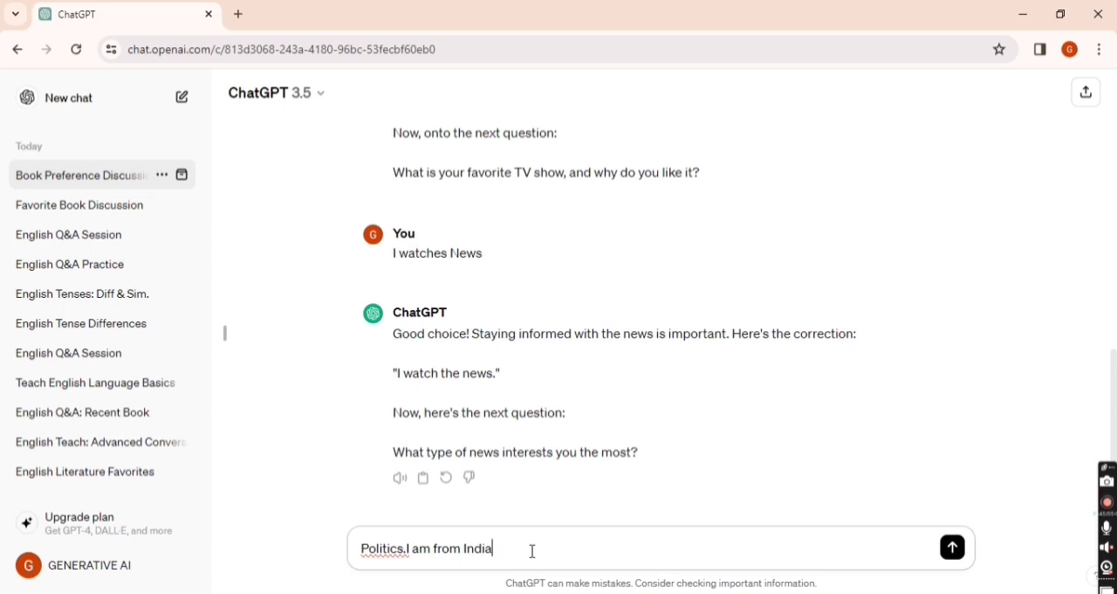
type("and")
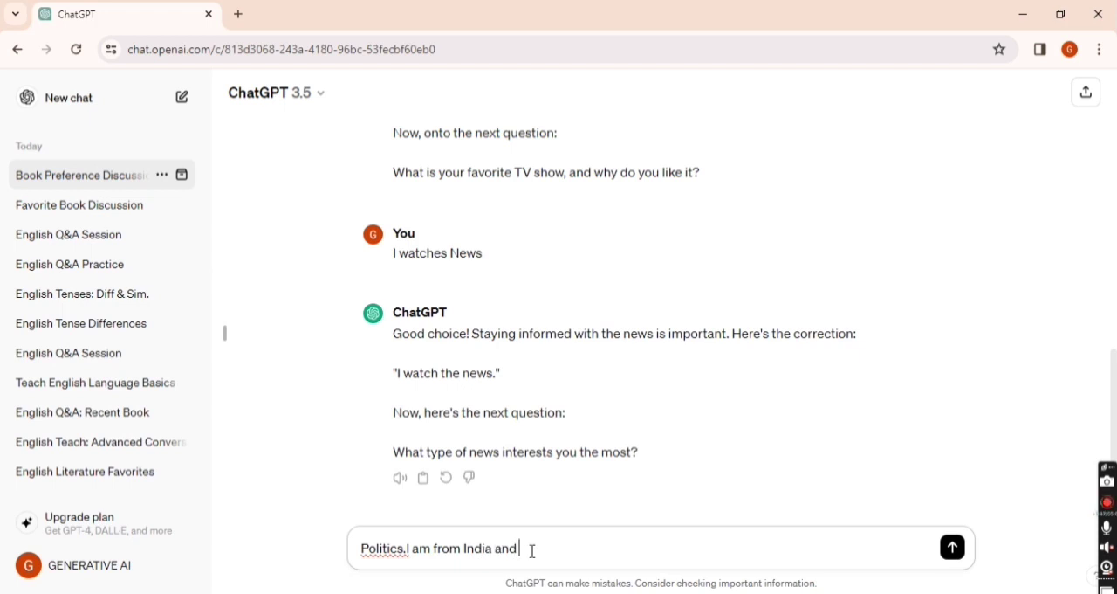
type("her")
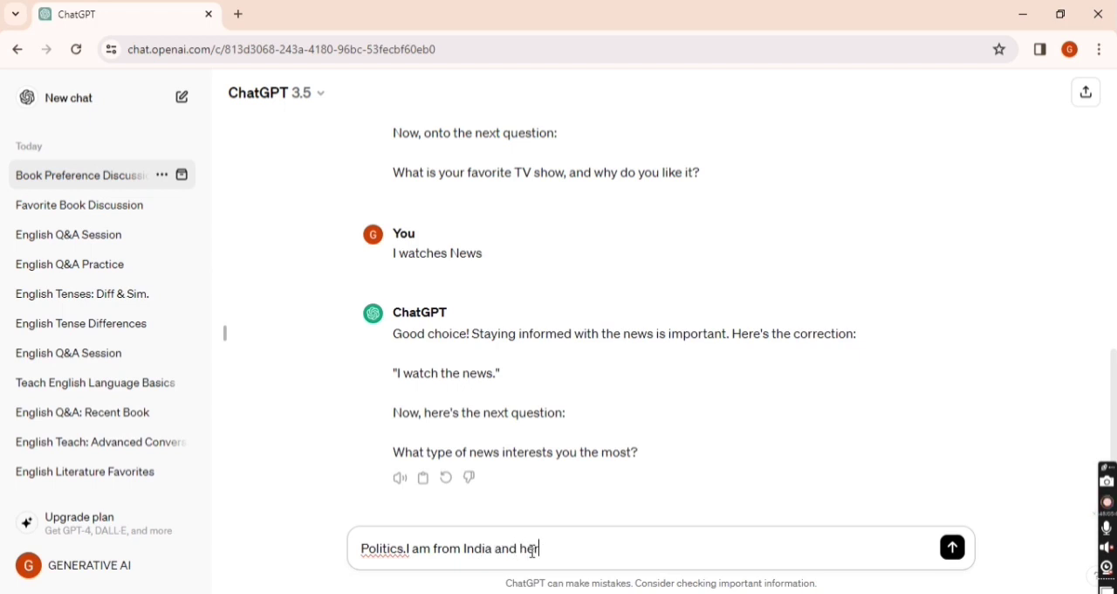
type("politics")
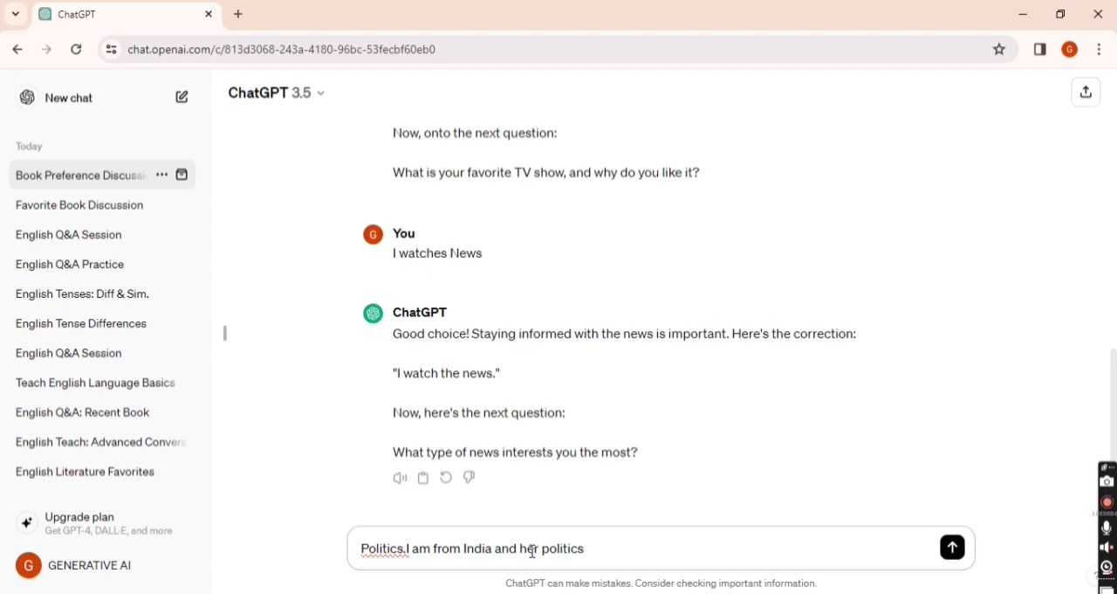
type("play")
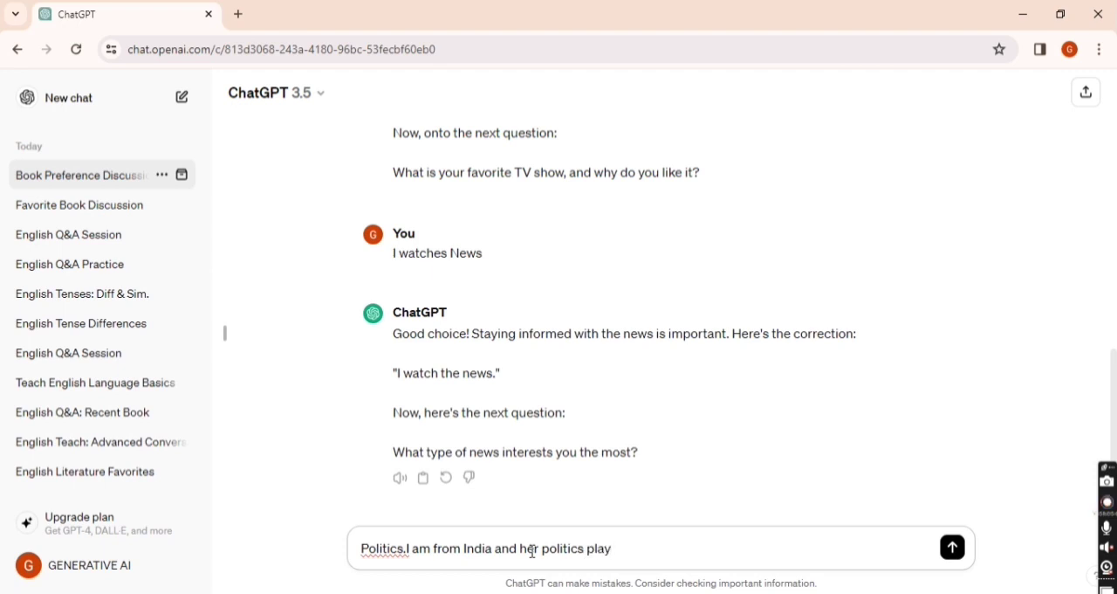
key("Backspace")
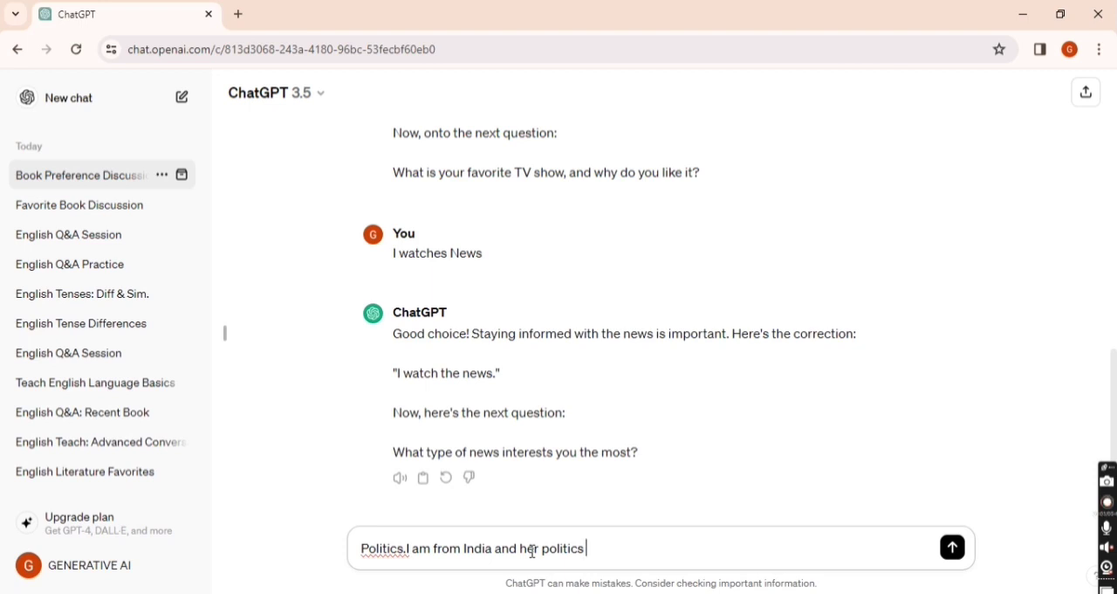
type("news are very")
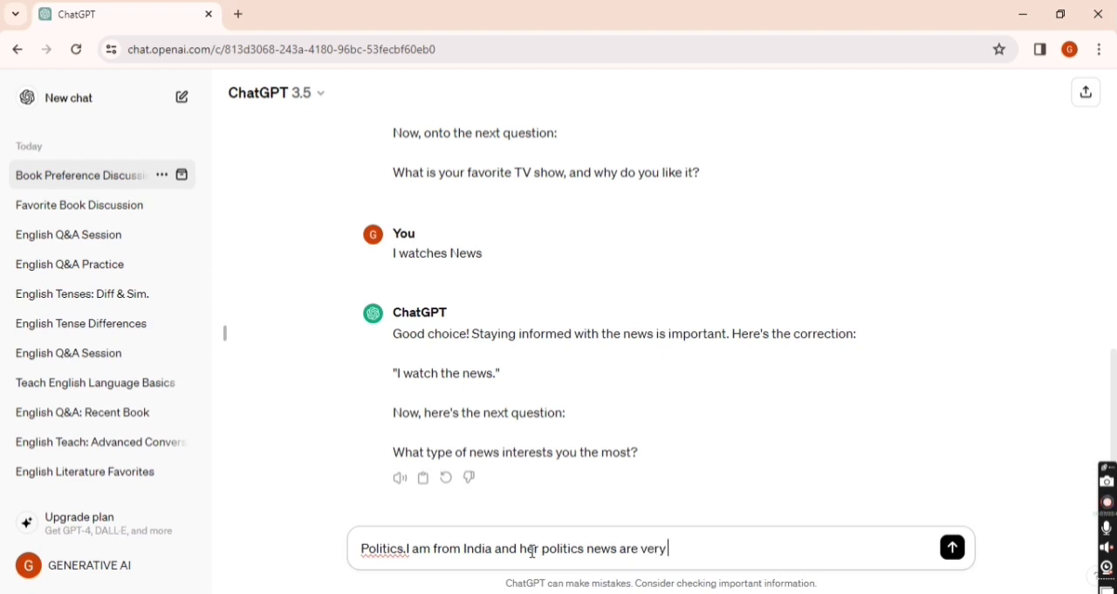
left_click(952, 548)
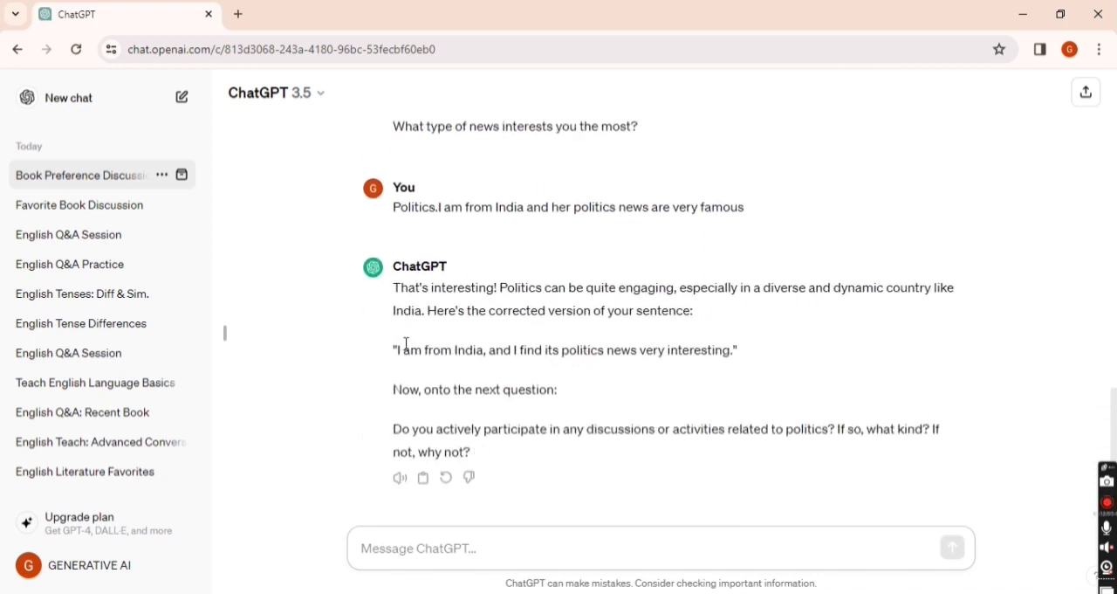
Highlight 'her politics' in the sent answer, then return to the message box
left_click_drag(578, 349, 661, 349)
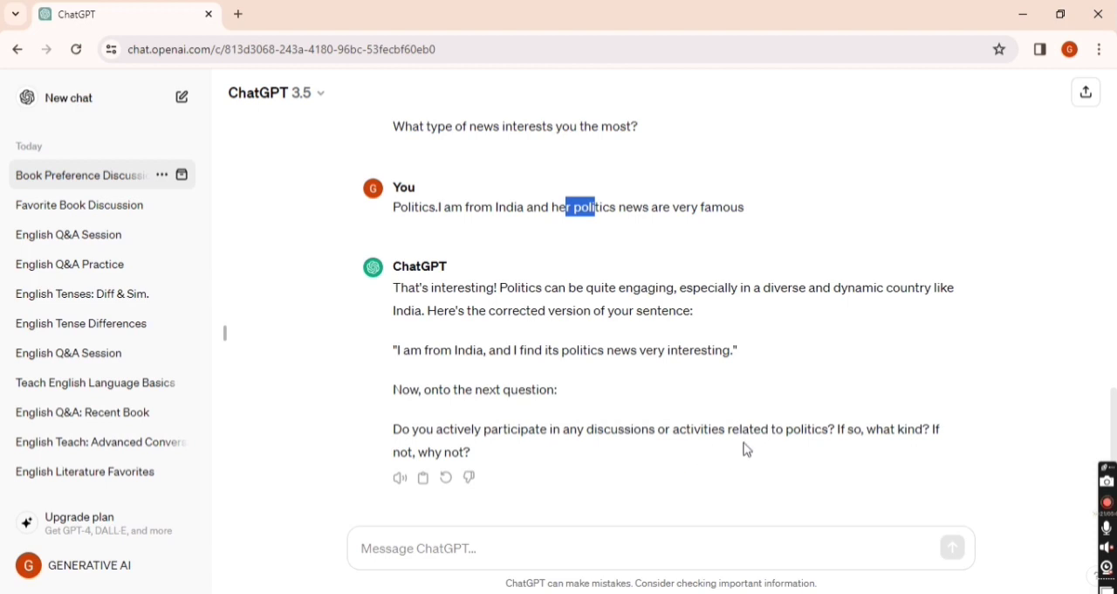
mouse_move(782, 456)
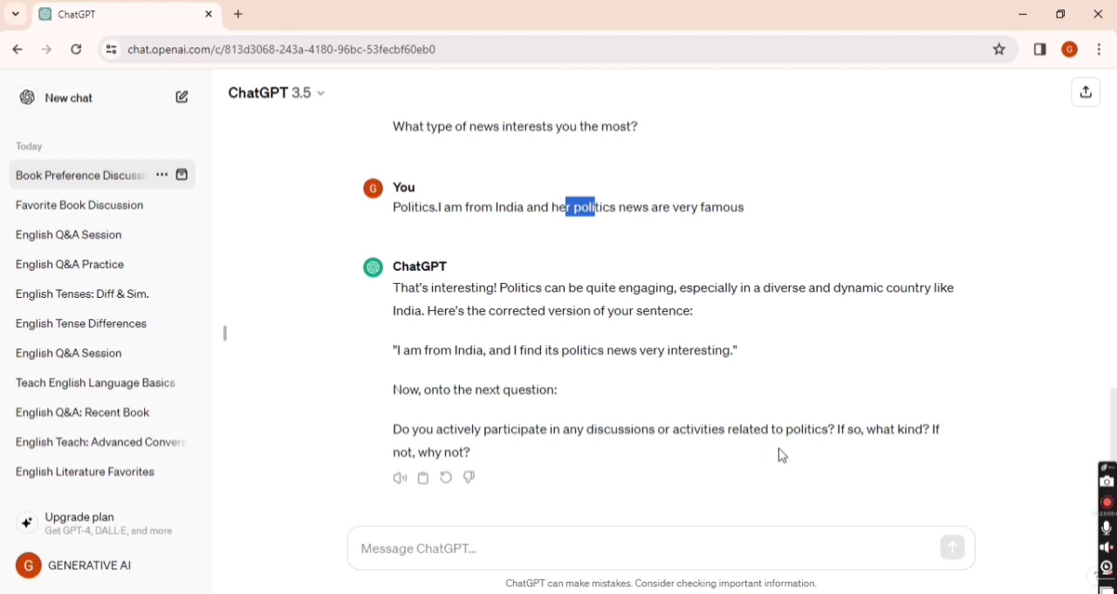
left_click(603, 548)
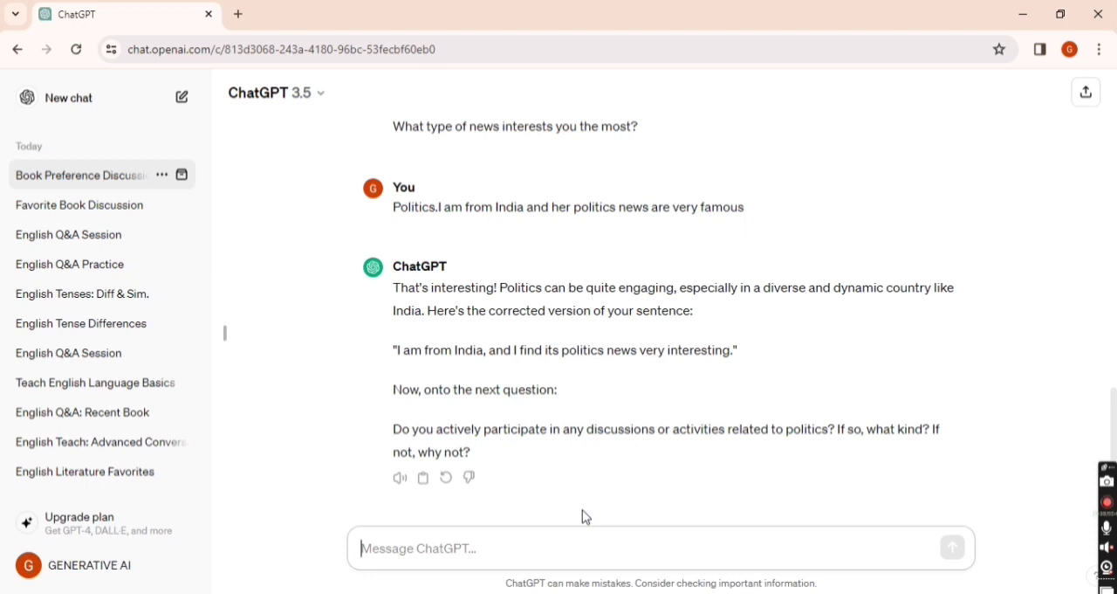
Send 'dont know answer it' and review the corrected sentence and new question
type("d")
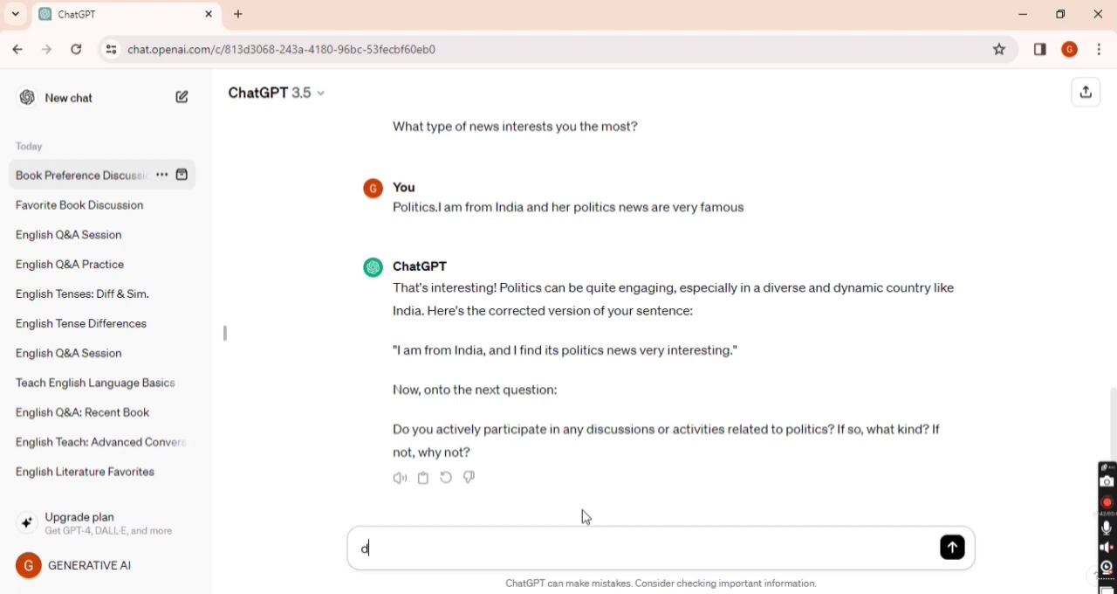
type("ont know answe")
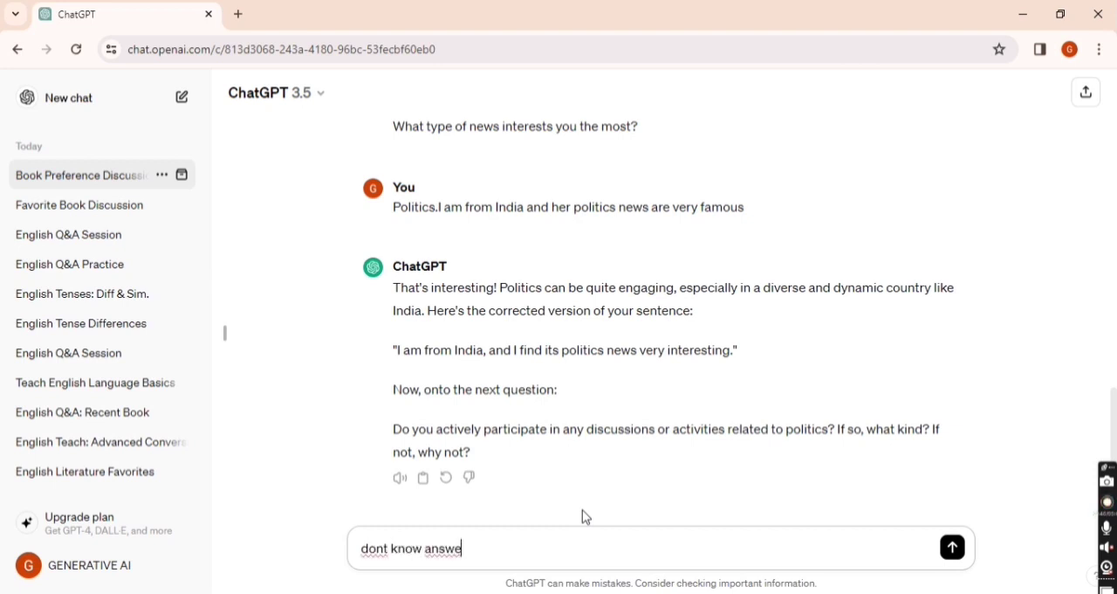
left_click(951, 548)
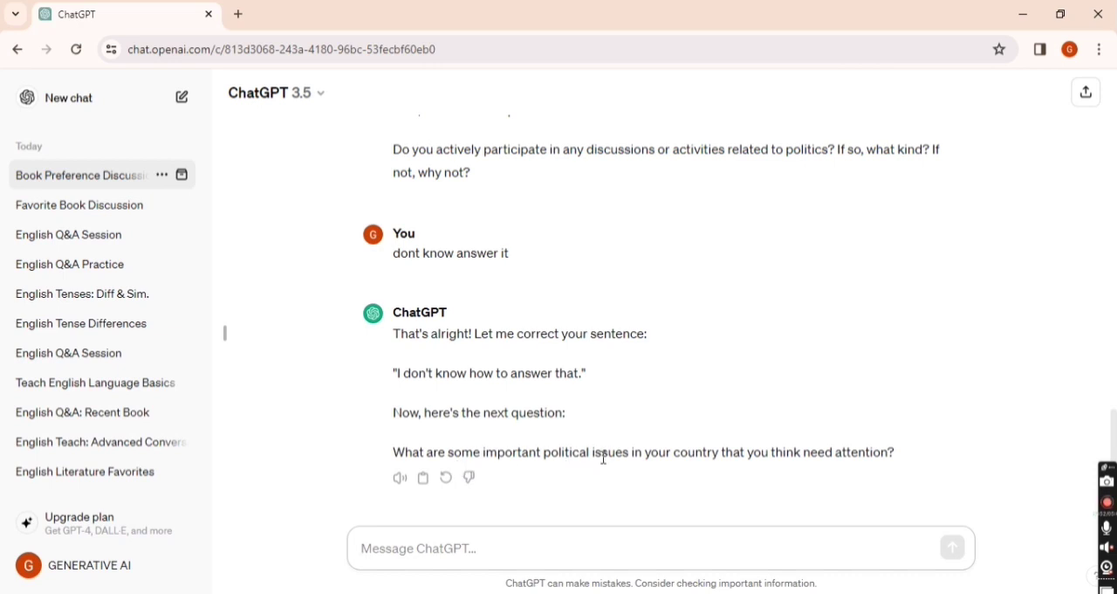
mouse_move(558, 533)
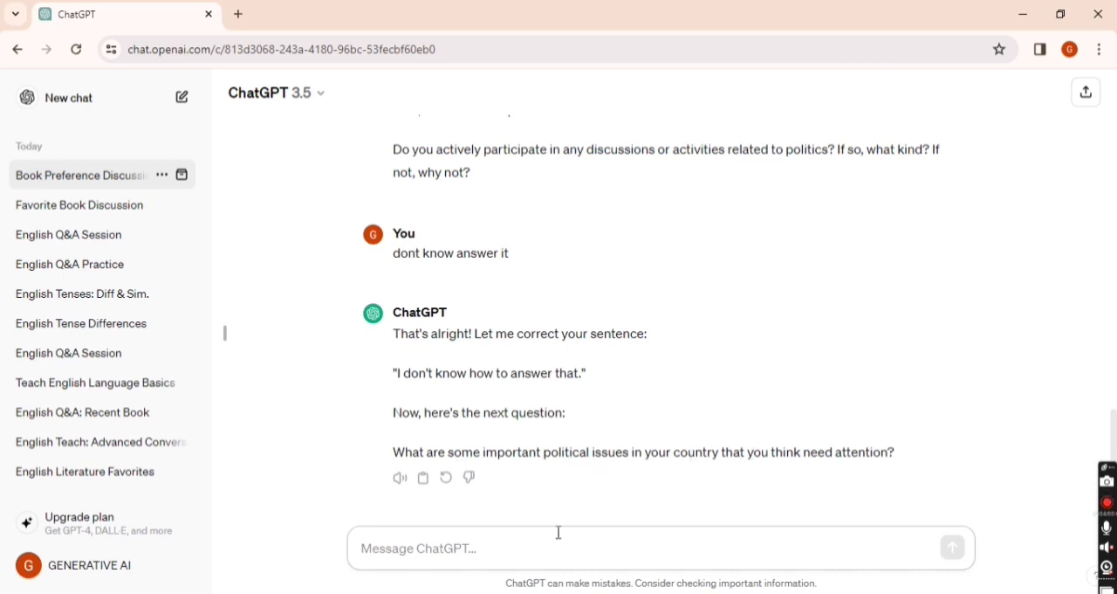
mouse_move(549, 538)
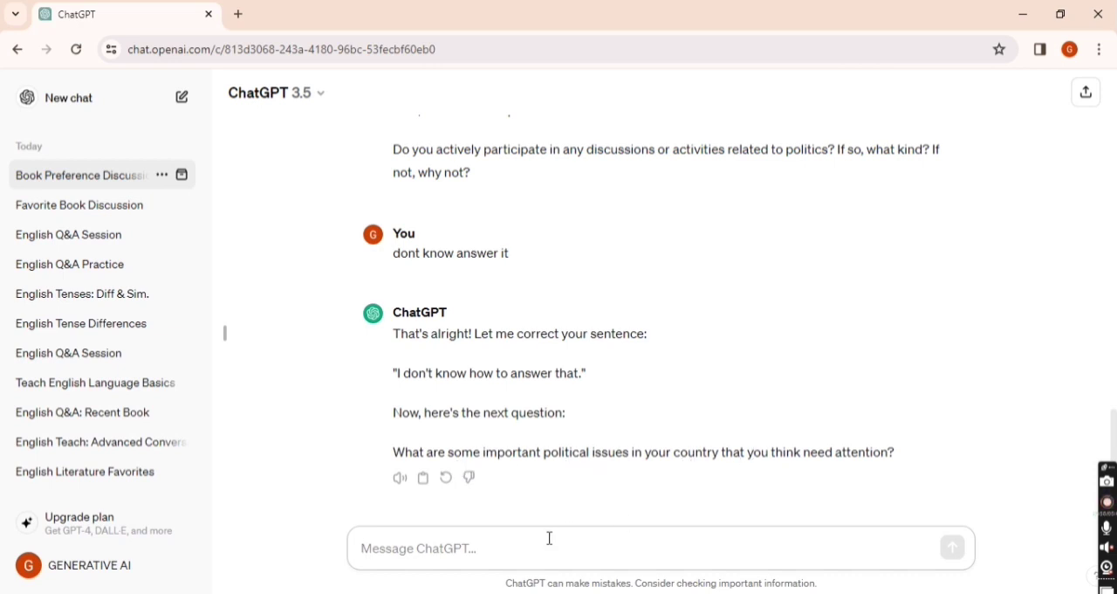
left_click(549, 548)
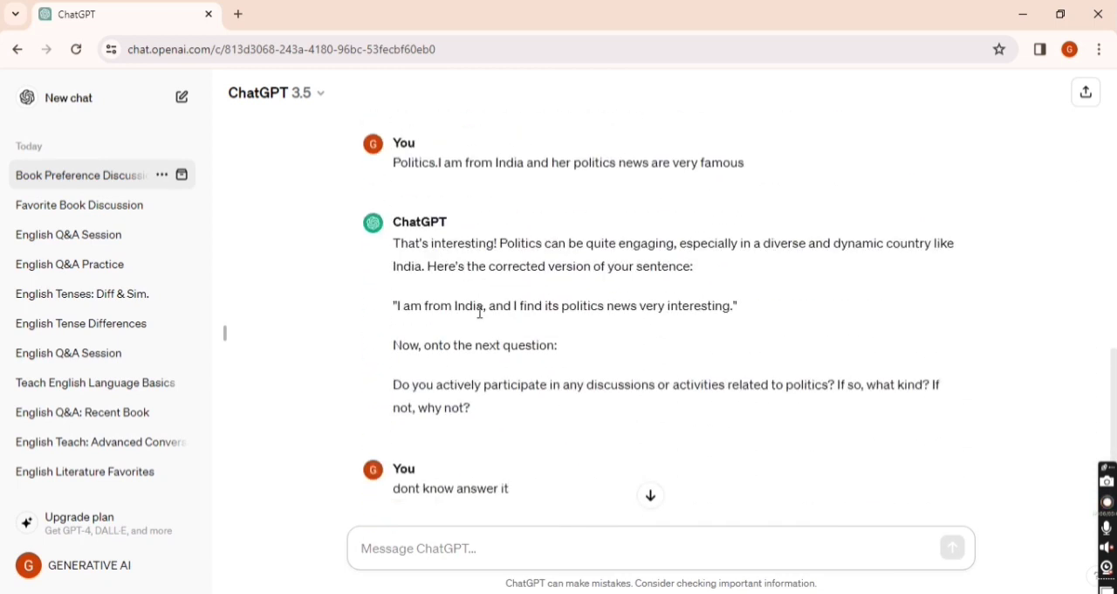
scroll("down", 3)
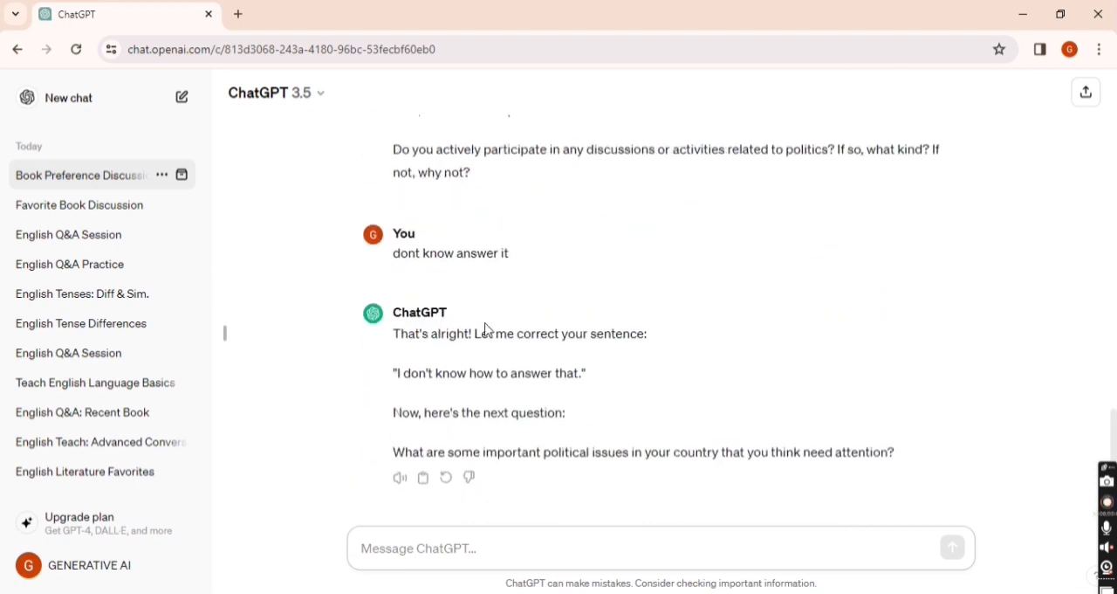